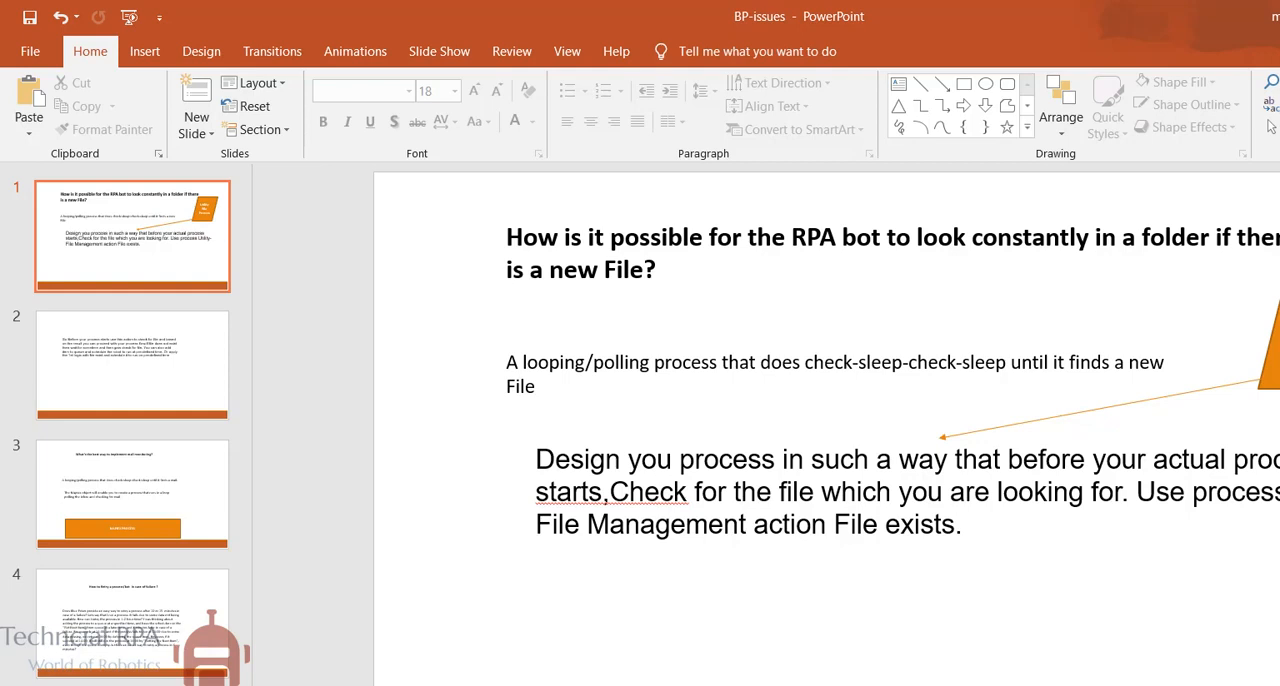
Show slide 2 with its paragraph on checking for the file before the process starts.
click(131, 365)
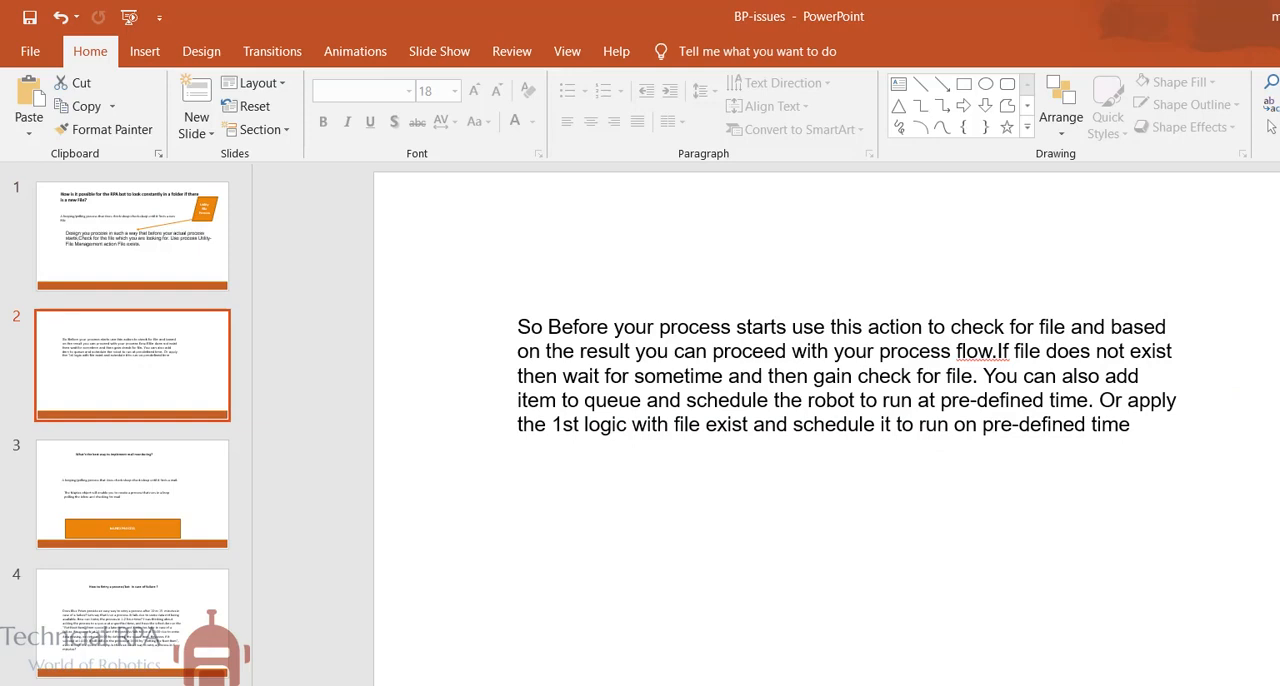
Click through slide 2's file-check paragraph, then return to slide 1 on folder monitoring.
click(850, 375)
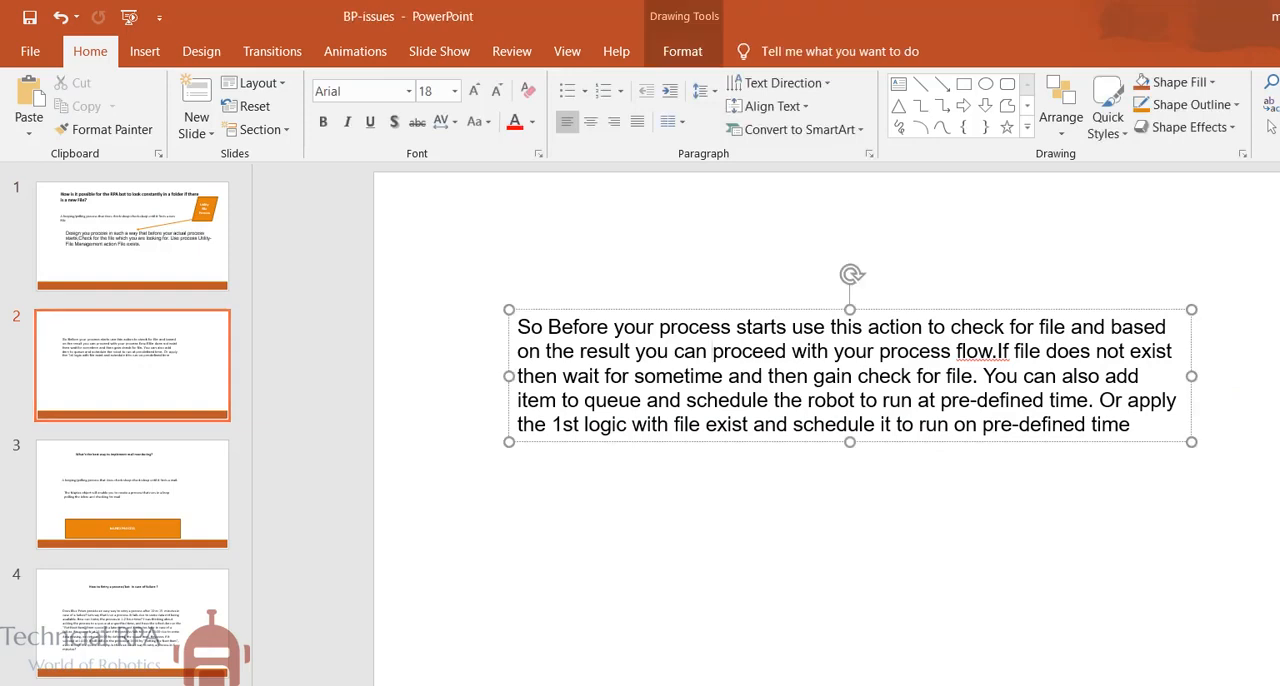
click(712, 351)
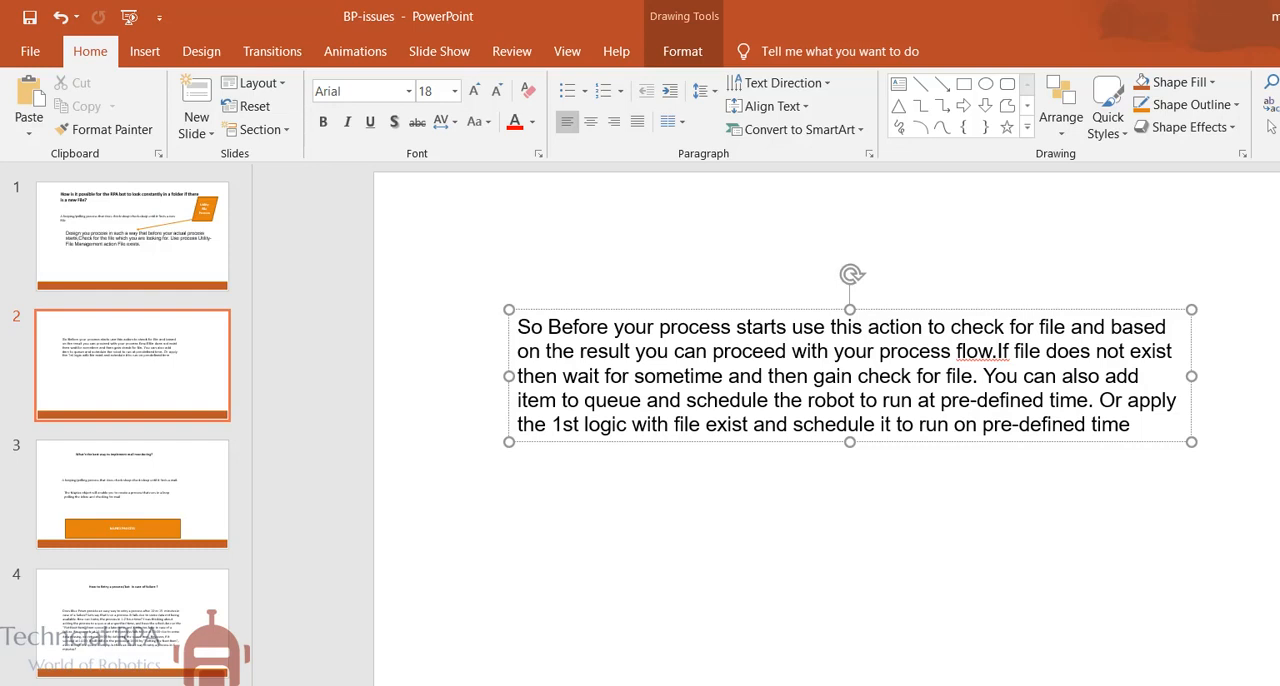
click(996, 351)
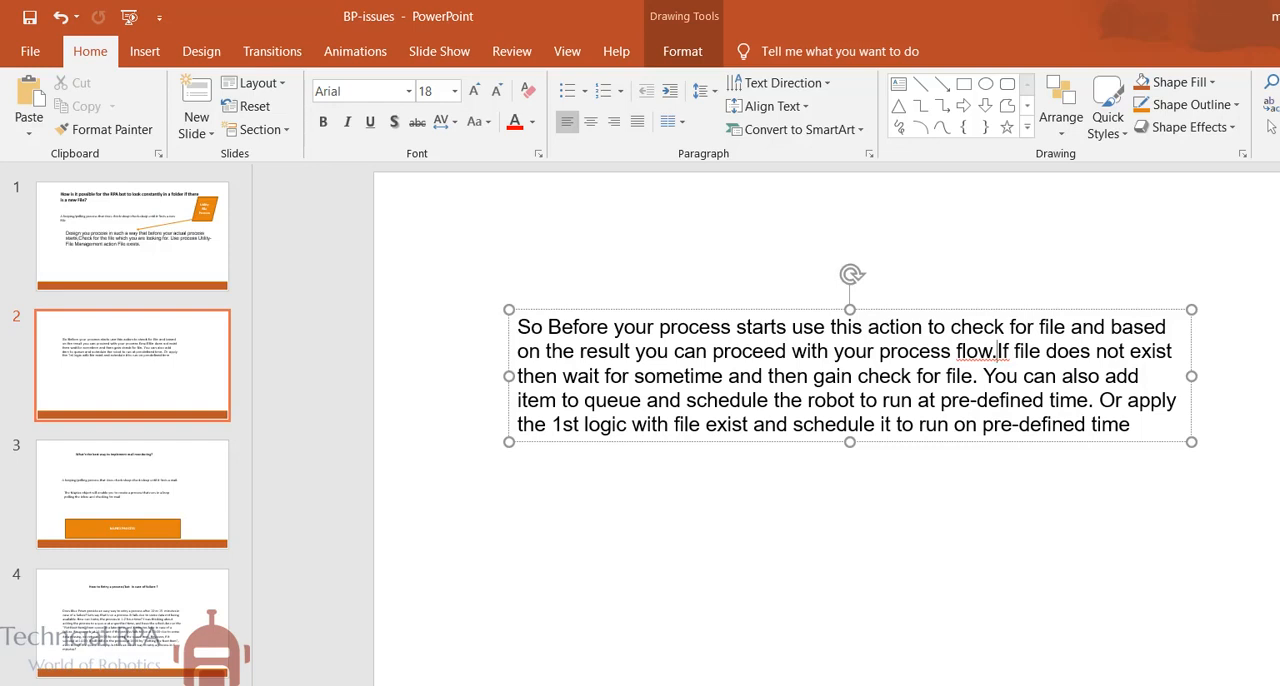
click(131, 235)
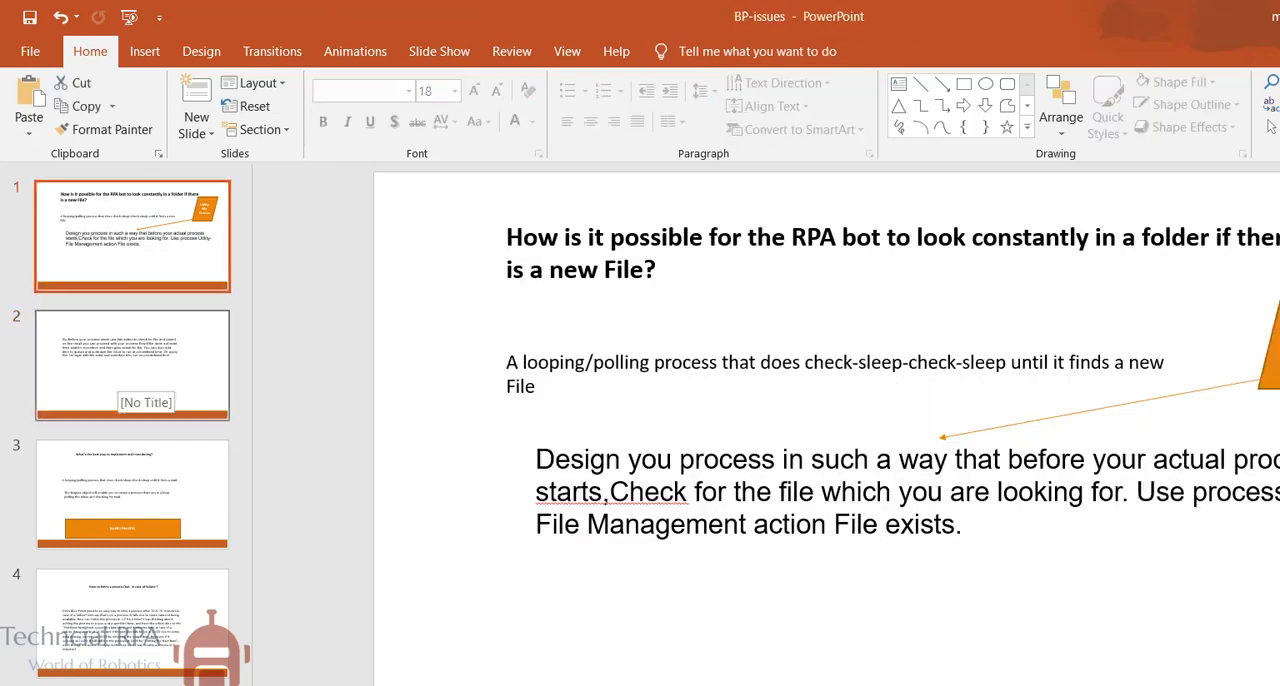
Show slide 2 and its file-check-before-run paragraph again.
click(131, 364)
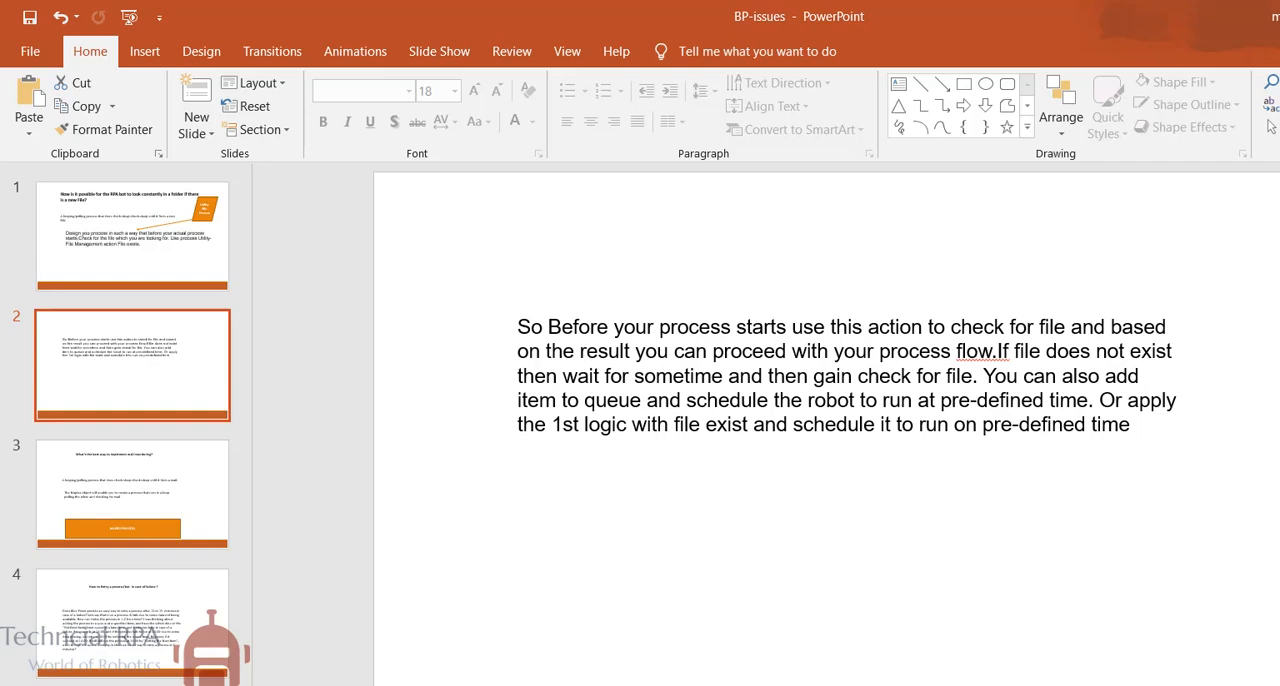
Display slide 3 on mail monitoring and the Mapiex polling process.
click(131, 493)
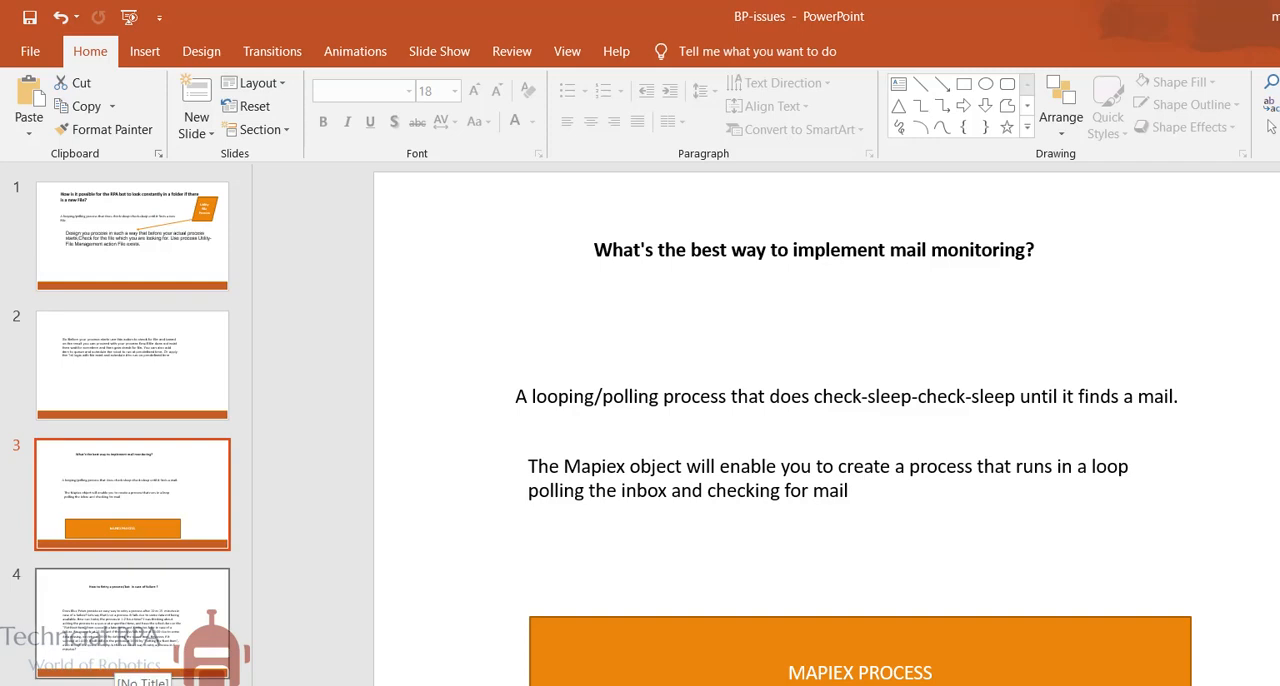
Display slide 4 asking how to retry a process or bot after failure.
click(131, 622)
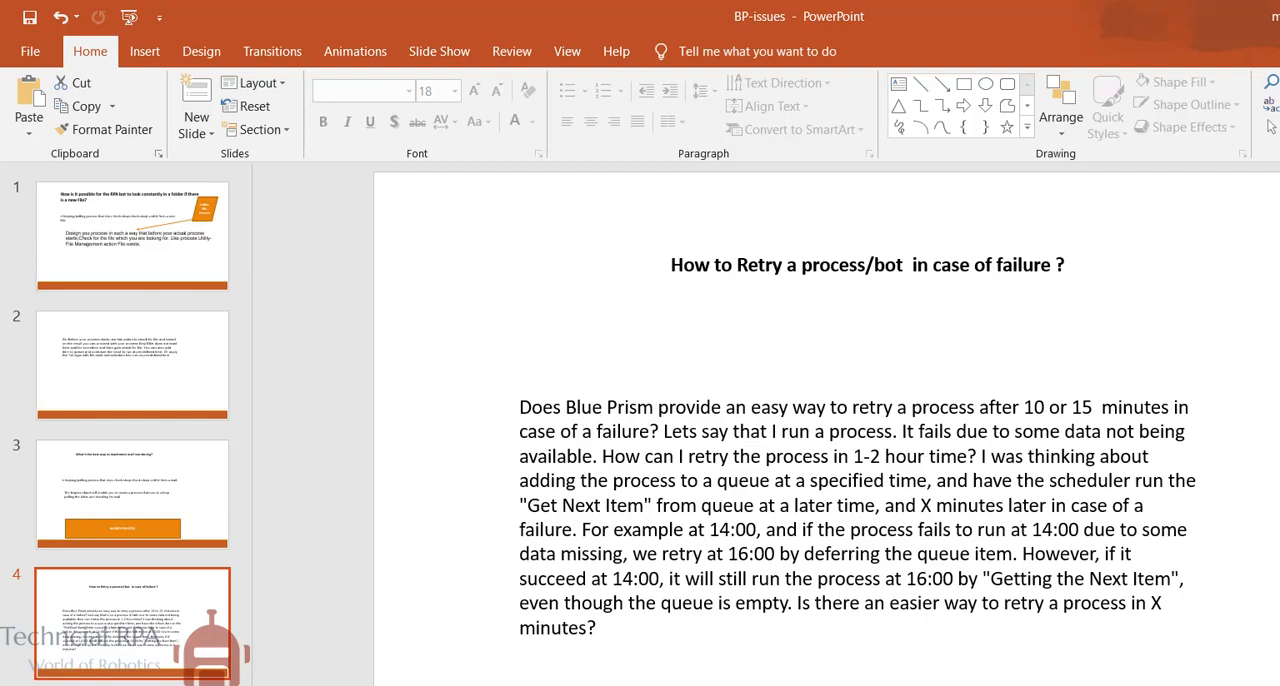
Click through slide 4's retry text until the System Unavailable Exception answer appears.
click(850, 517)
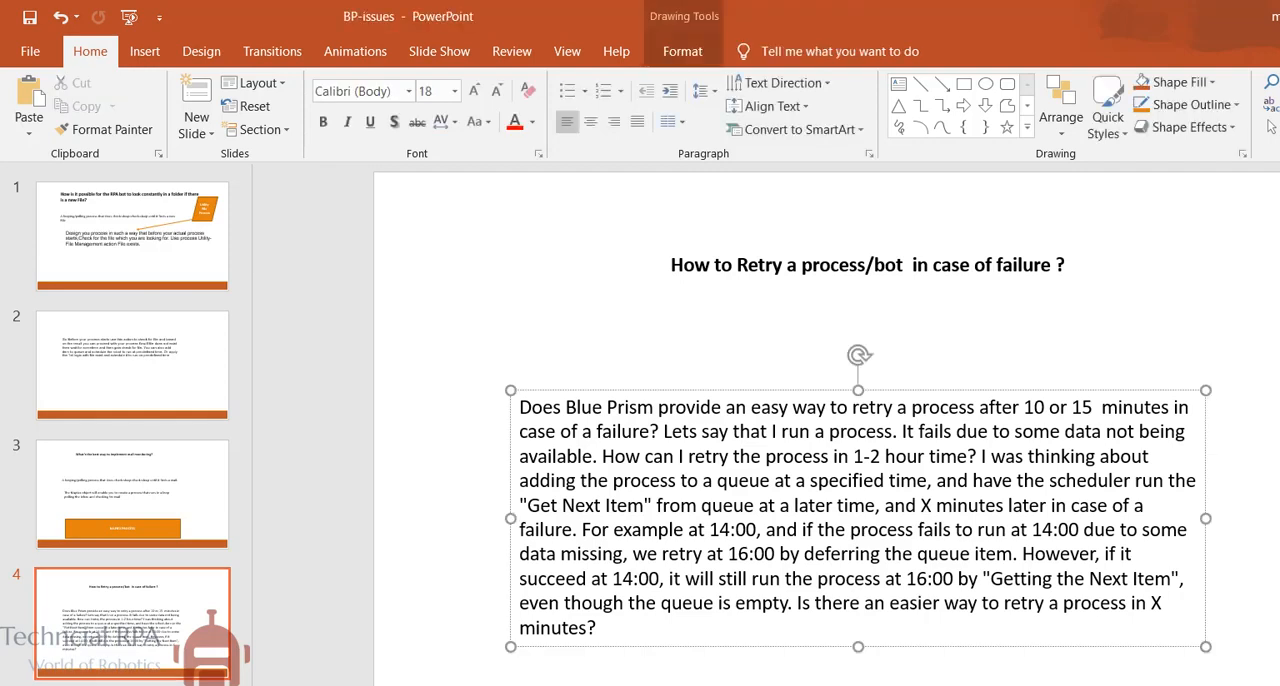
click(653, 407)
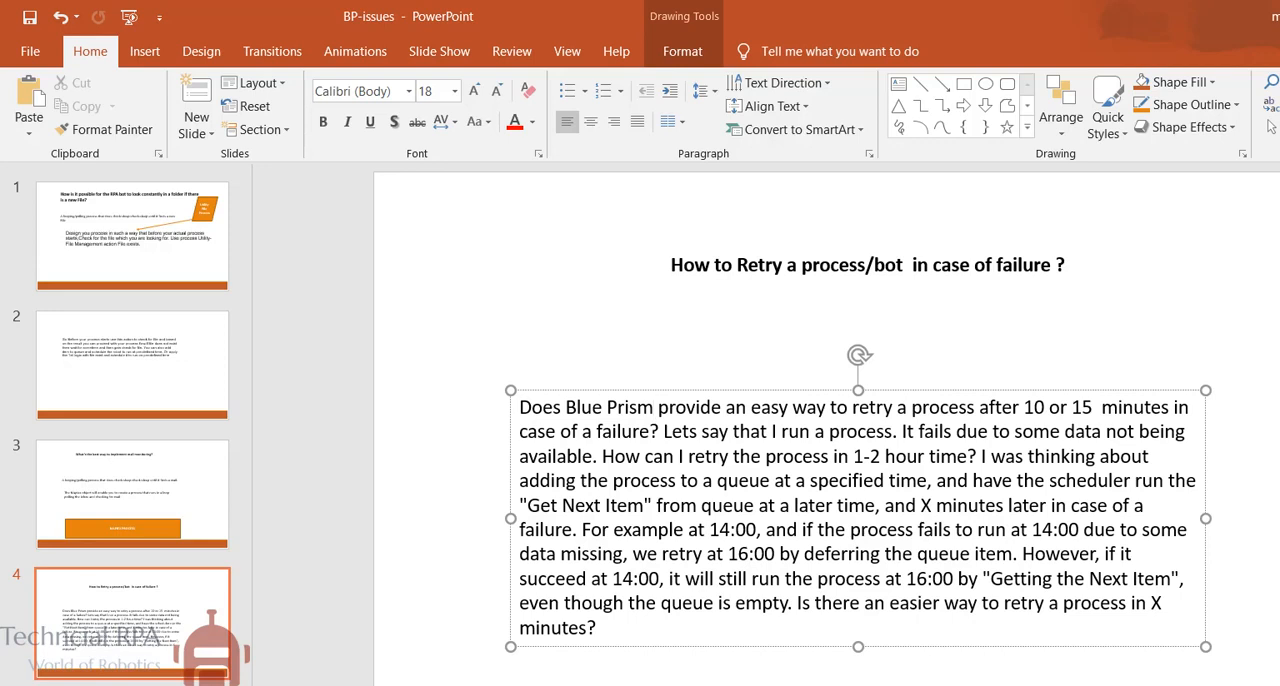
click(653, 407)
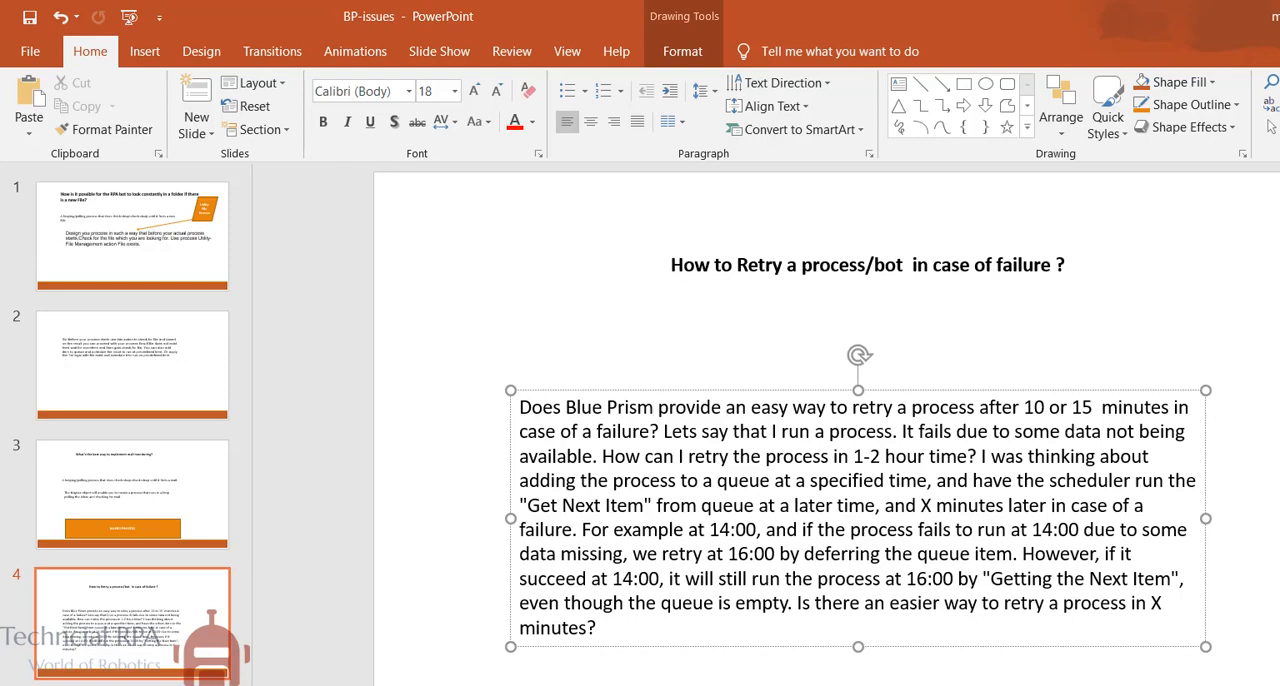
click(652, 407)
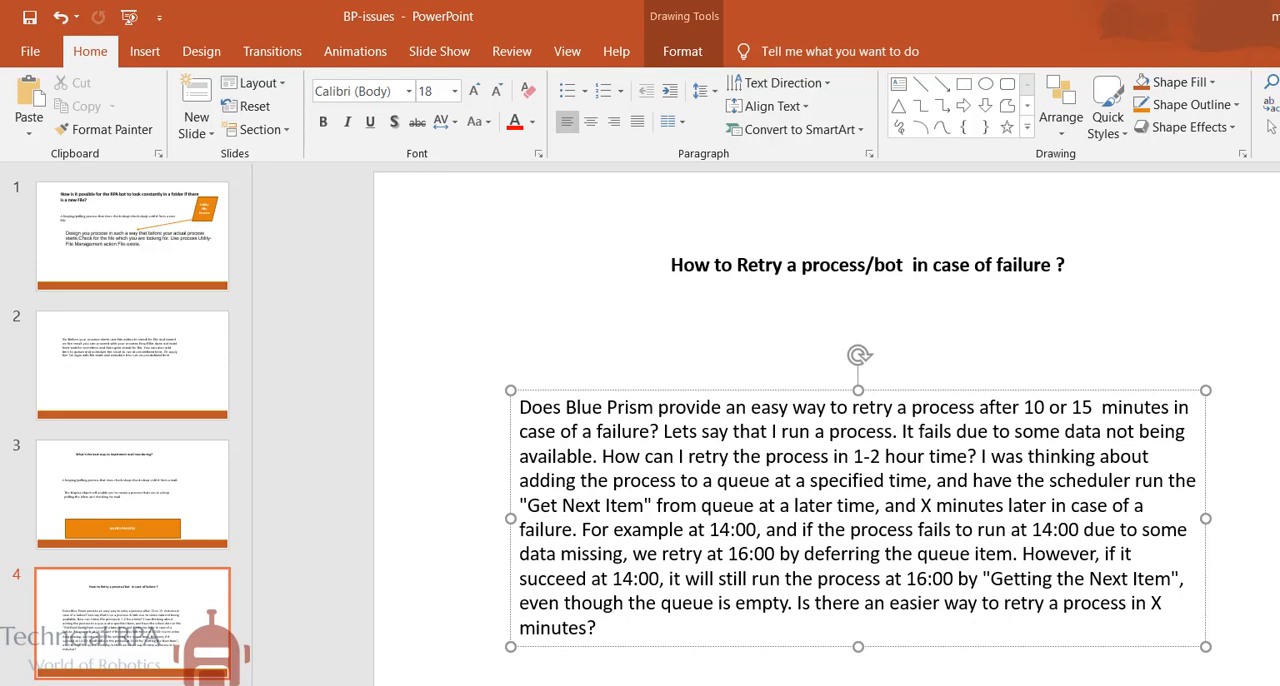
click(653, 407)
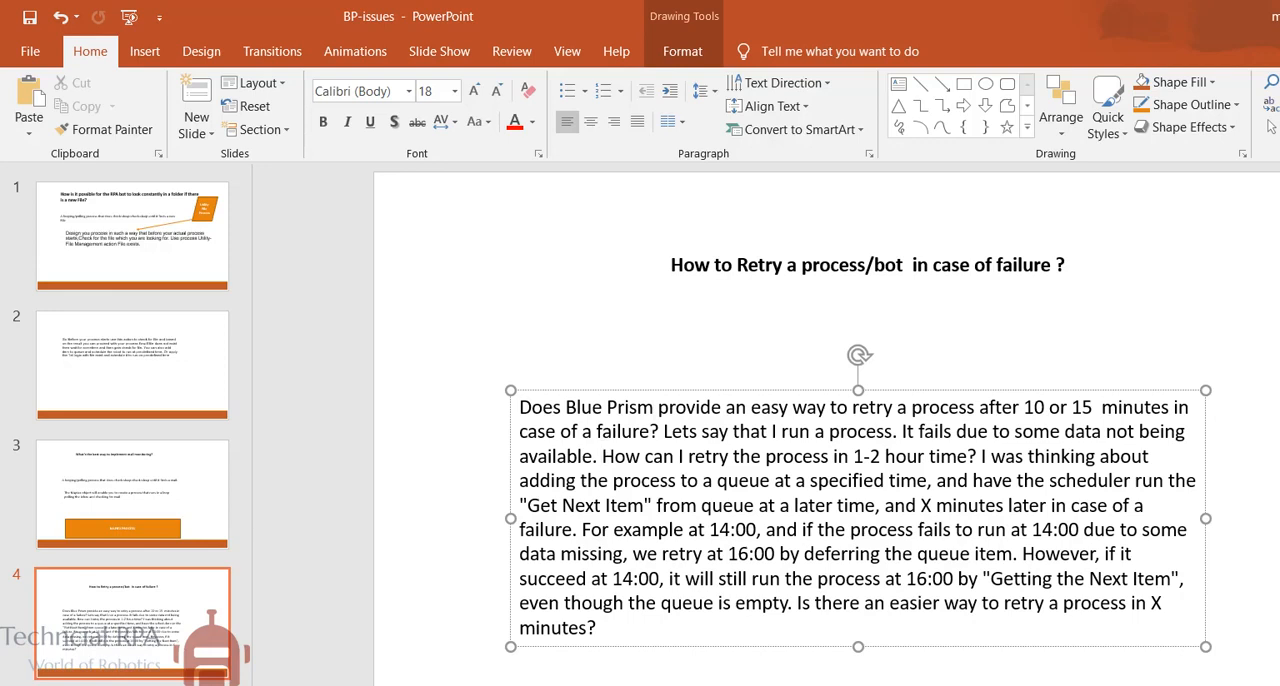
click(602, 456)
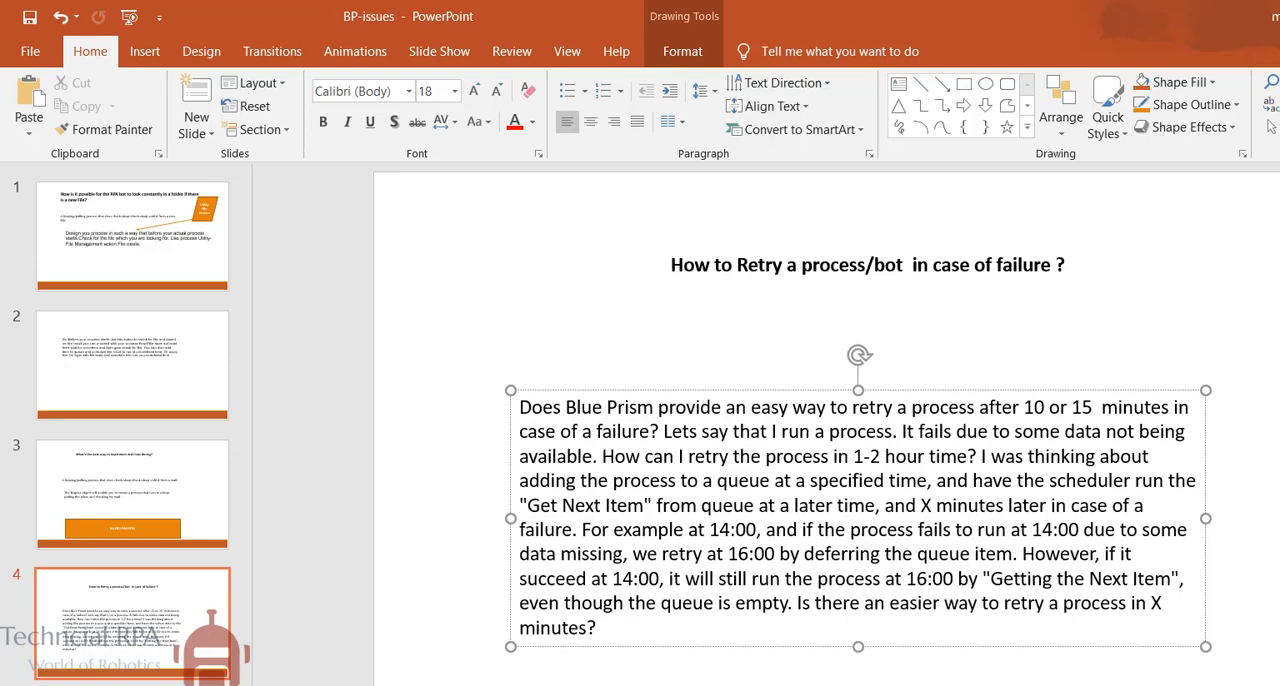
click(602, 456)
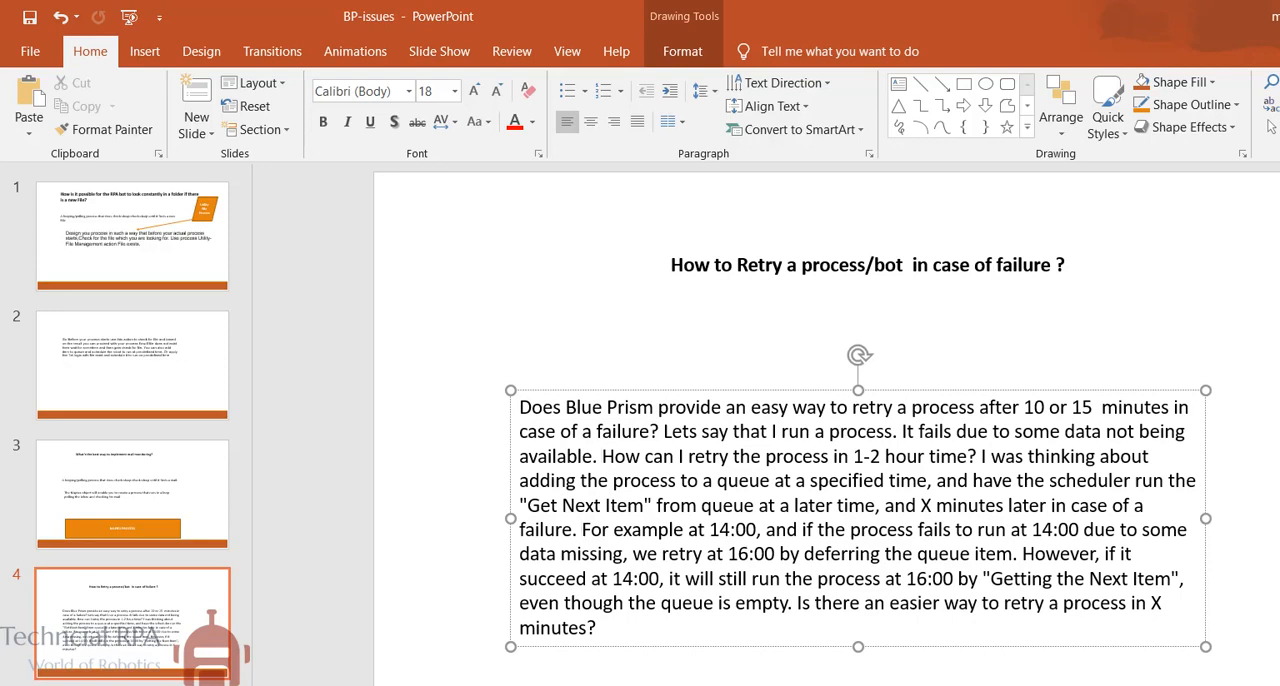
click(581, 529)
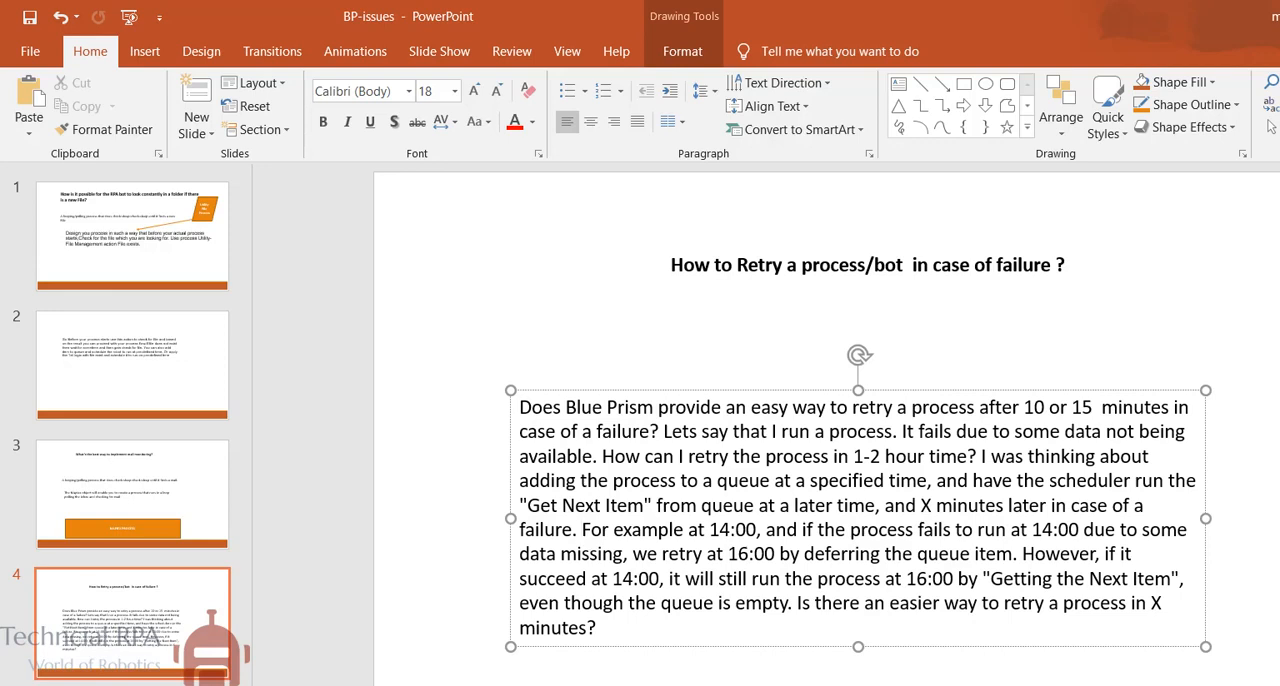
click(582, 529)
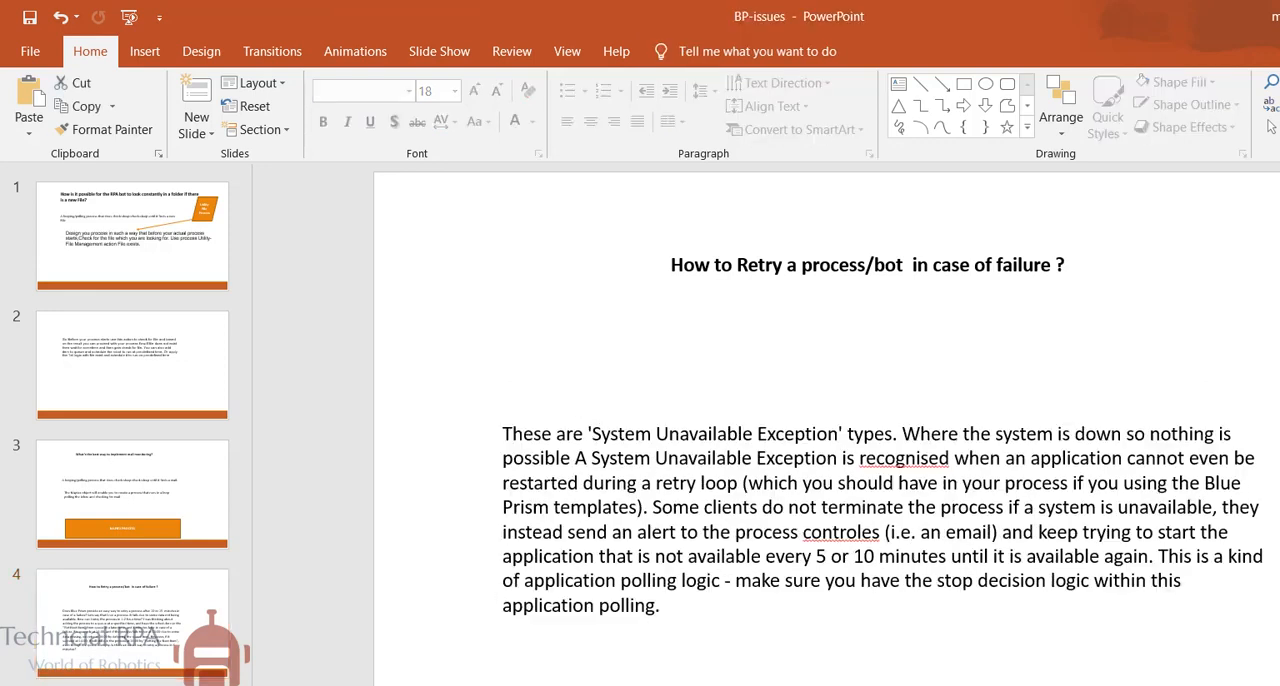
Click into slide 4's answer box and place the cursor before 'Where'.
click(680, 531)
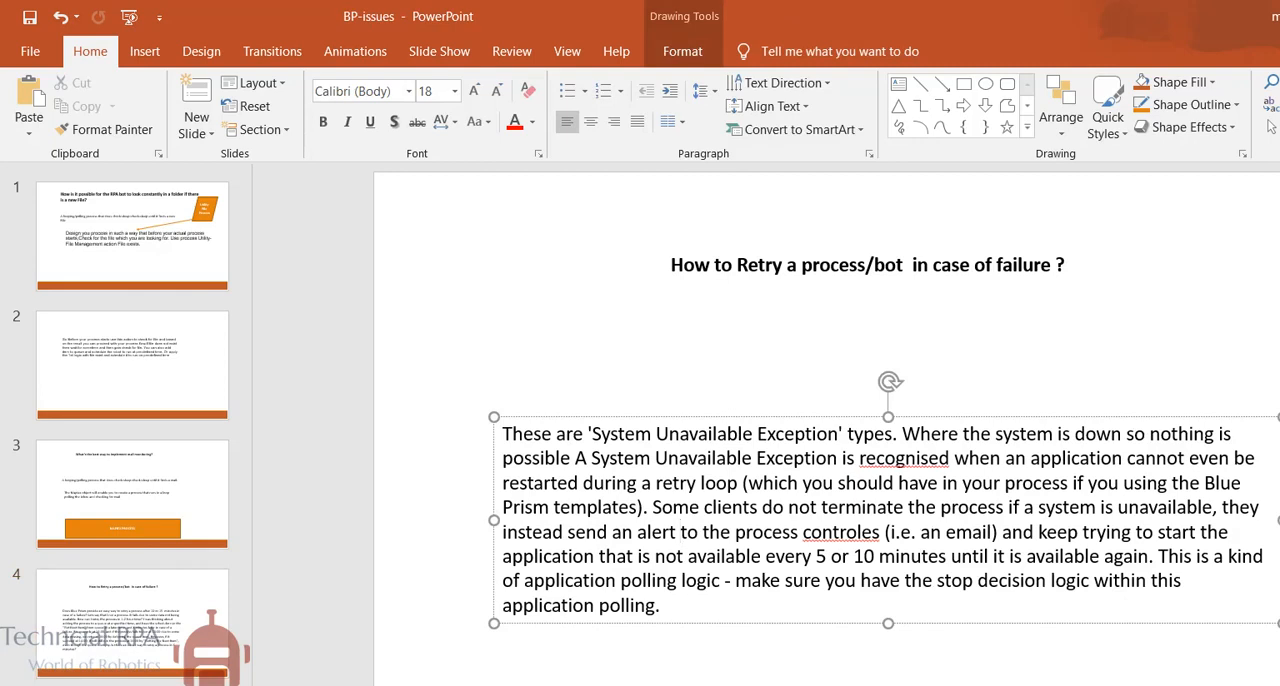
click(675, 531)
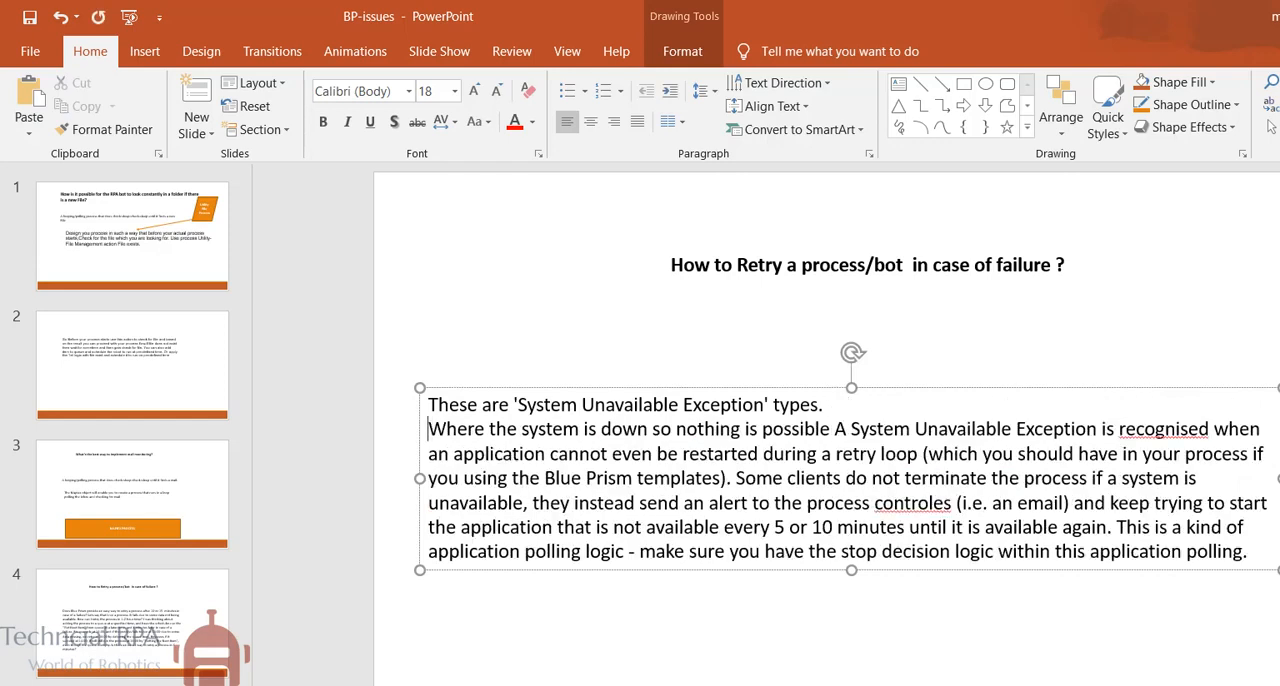
click(427, 429)
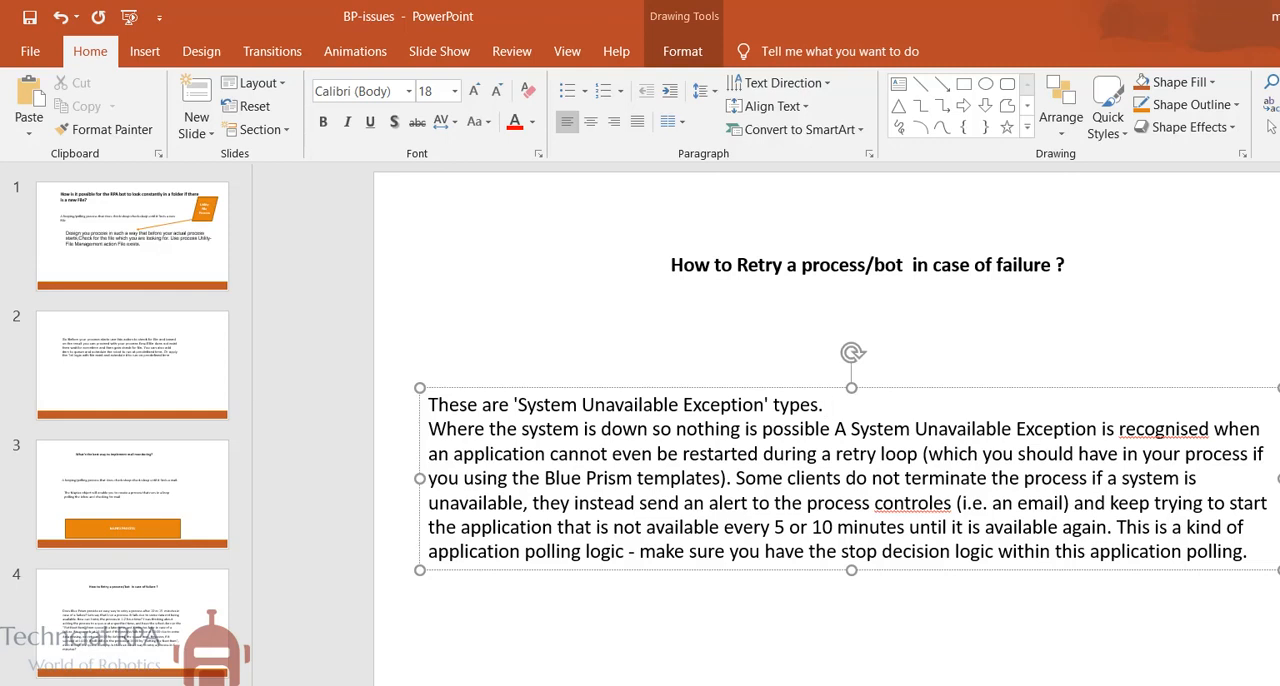
click(828, 404)
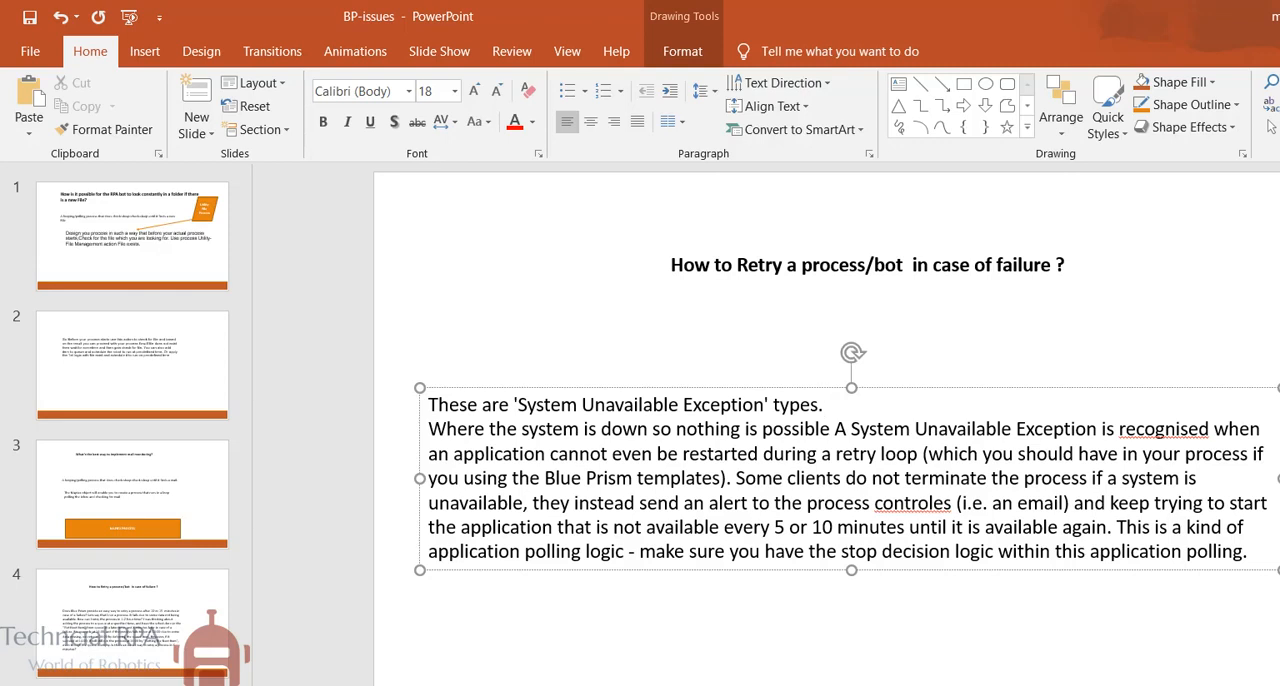
click(827, 404)
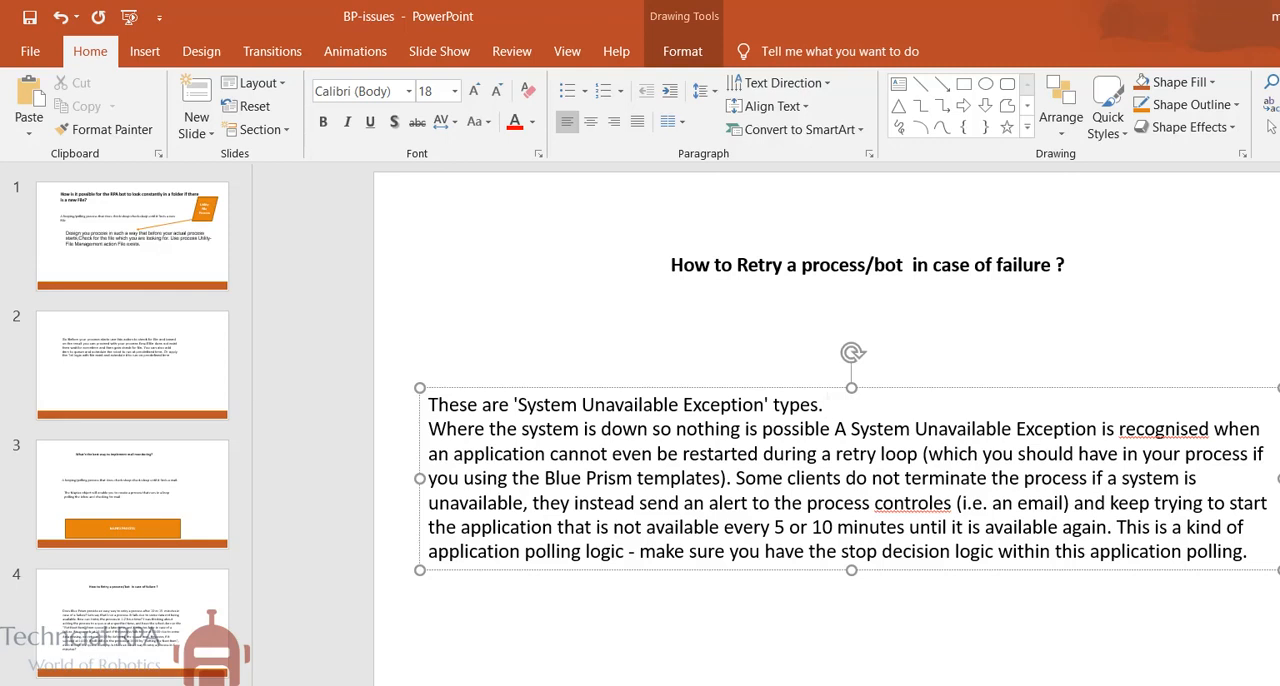
click(828, 404)
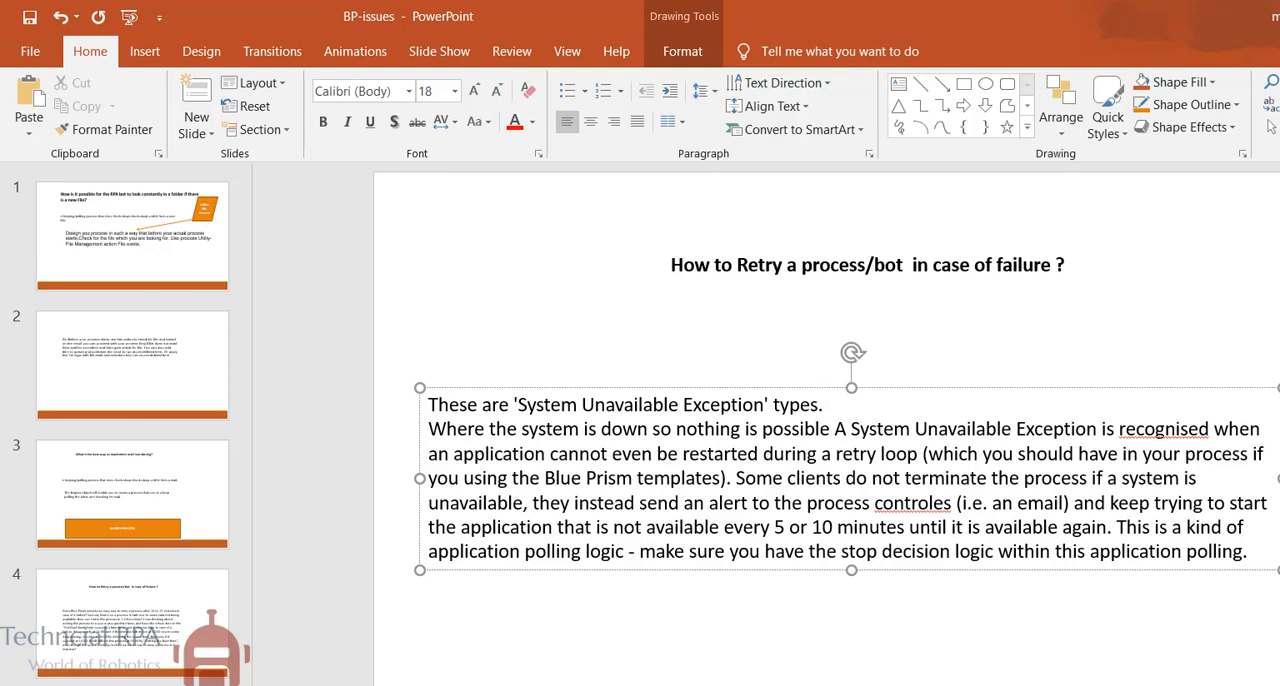
click(828, 404)
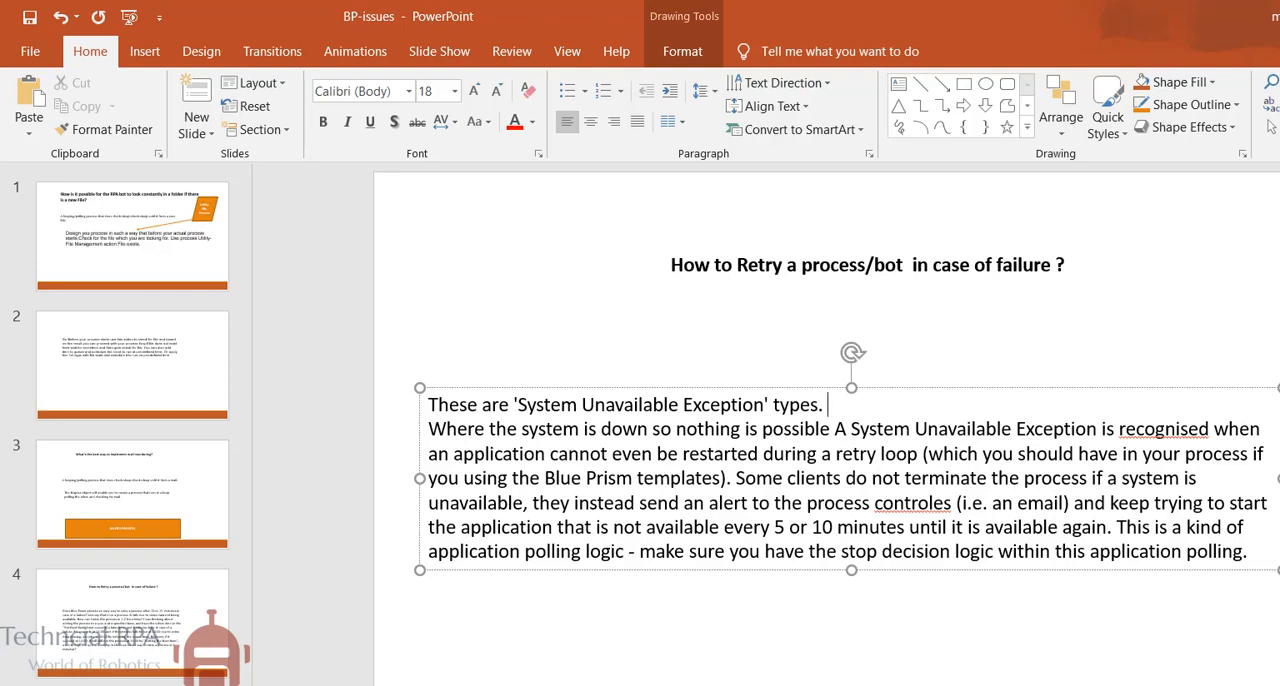
click(734, 477)
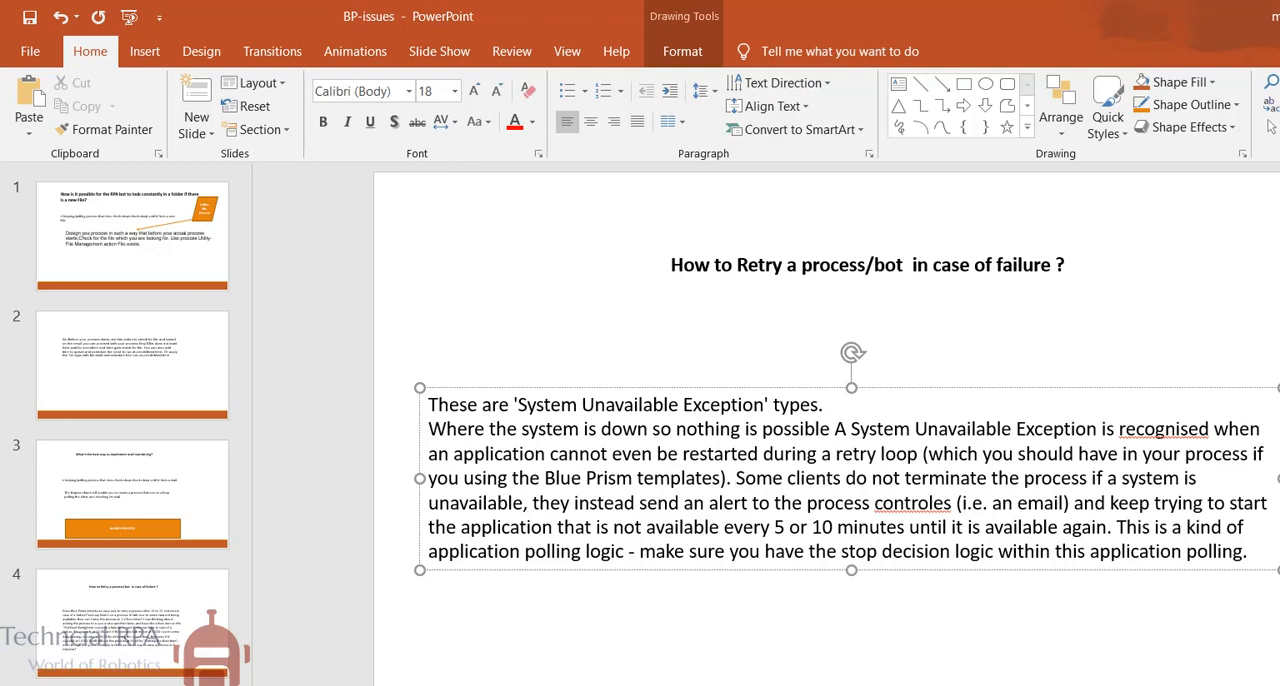
click(736, 477)
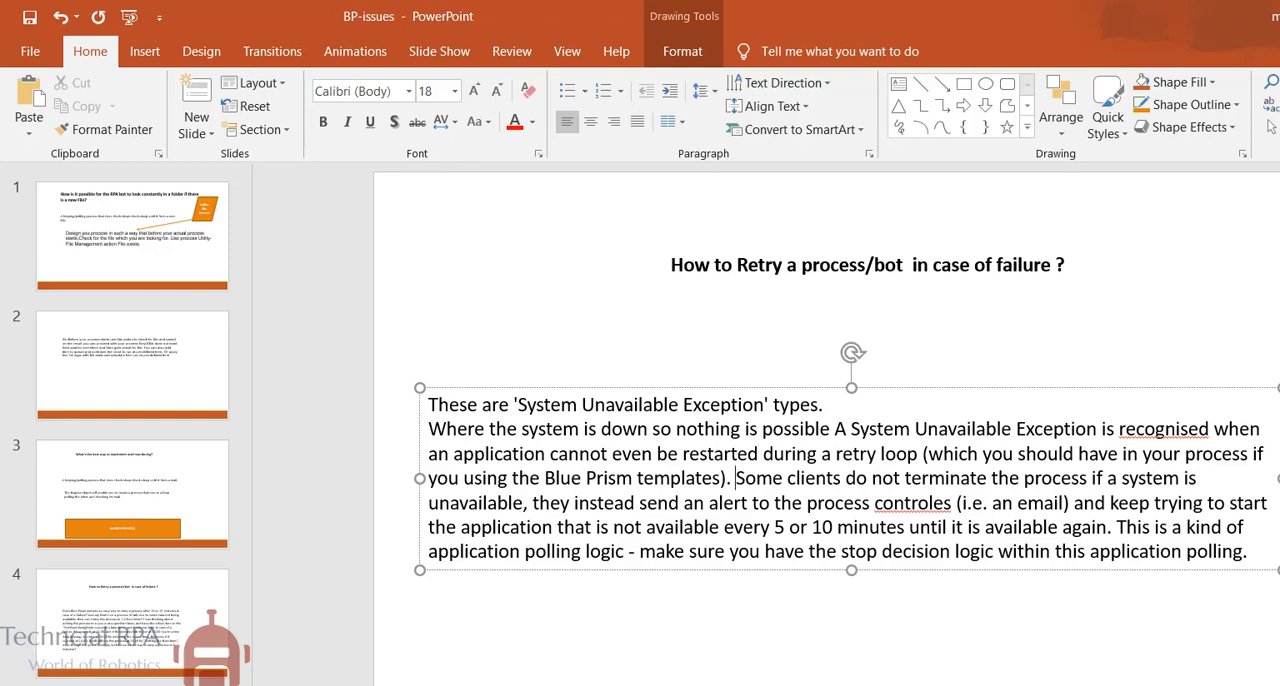